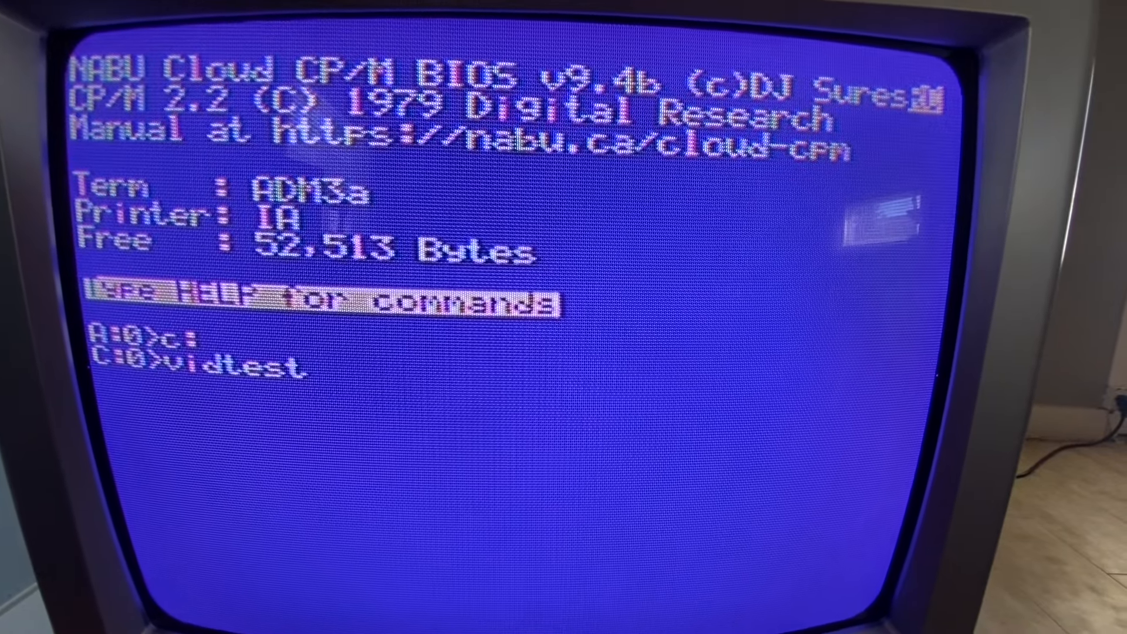
# Step: Run vidtest from drive C at the NABU Cloud CP/M prompt
pyautogui.press('Return')
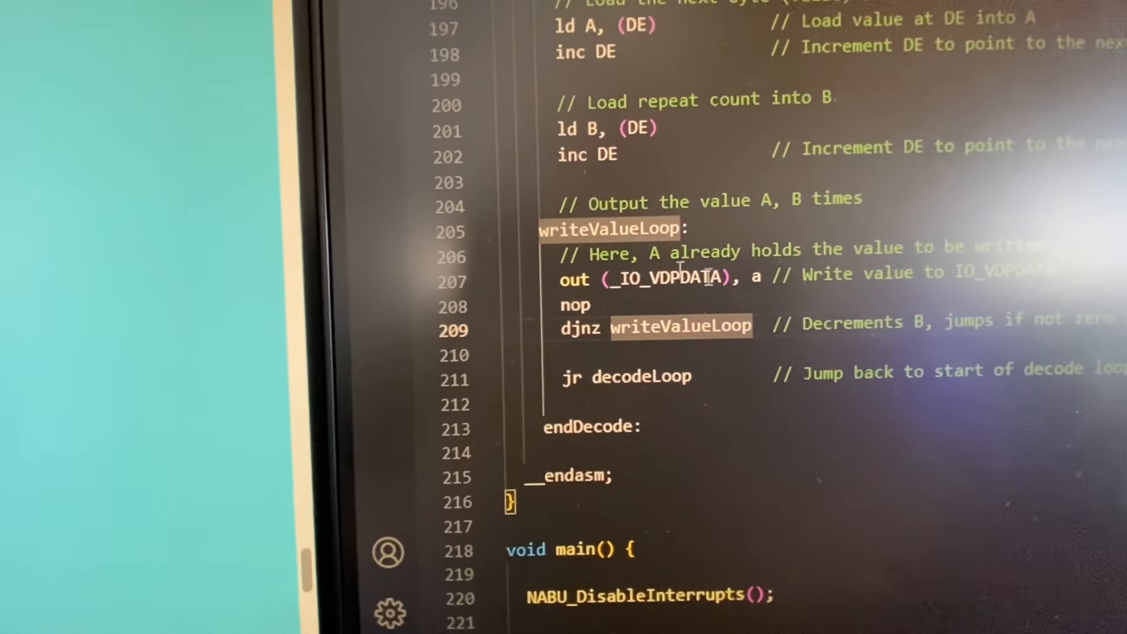
pyautogui.scroll(3)
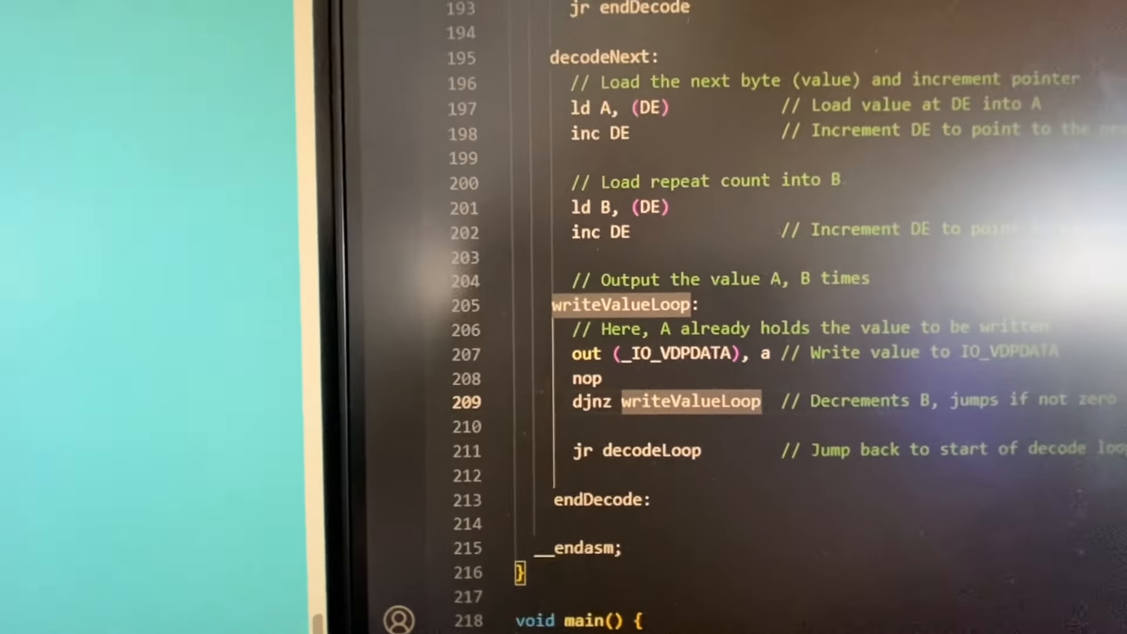
pyautogui.scroll(-3)
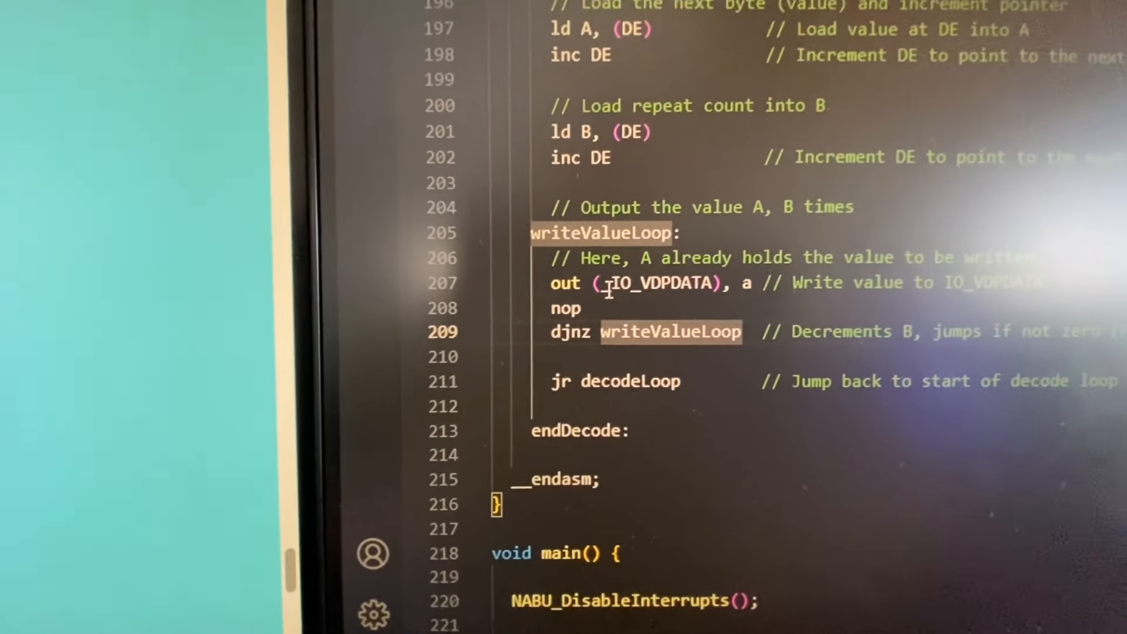